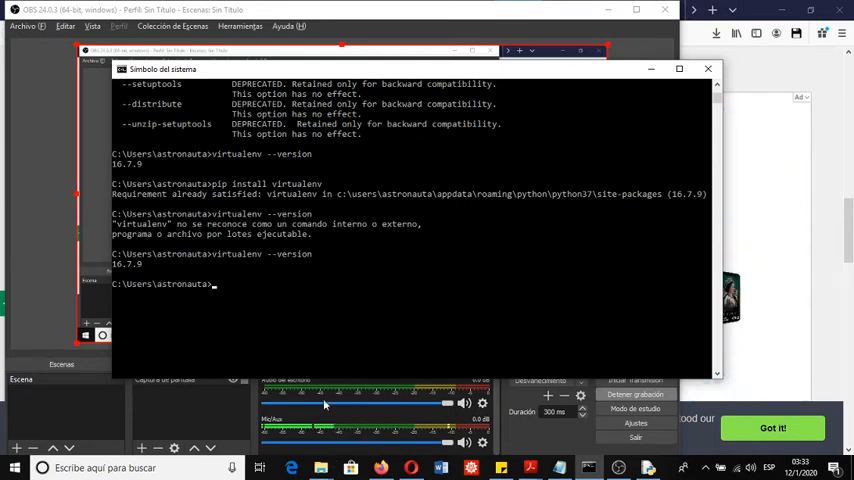
Check 'virtualenv --version' and run 'pip install virtualenv', seeing it already installed but not recognized
text(virtualenv)
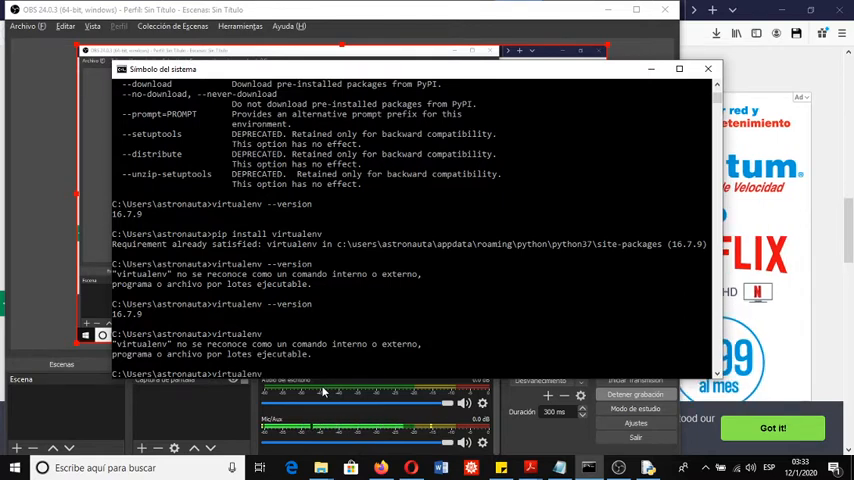
text(pip install virtualenv)
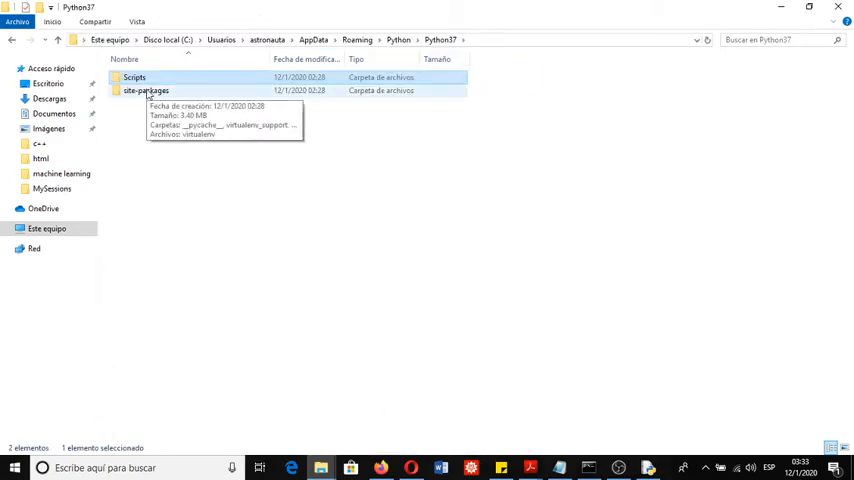
Locate virtualenv.exe in Roaming Python37\Scripts and switch to the Python37-32\Scripts window
double_click(132, 76)
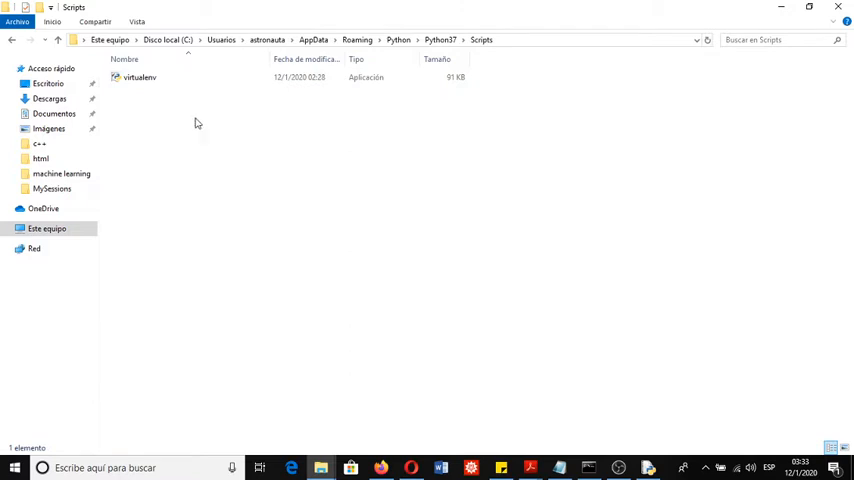
mouse_move(252, 40)
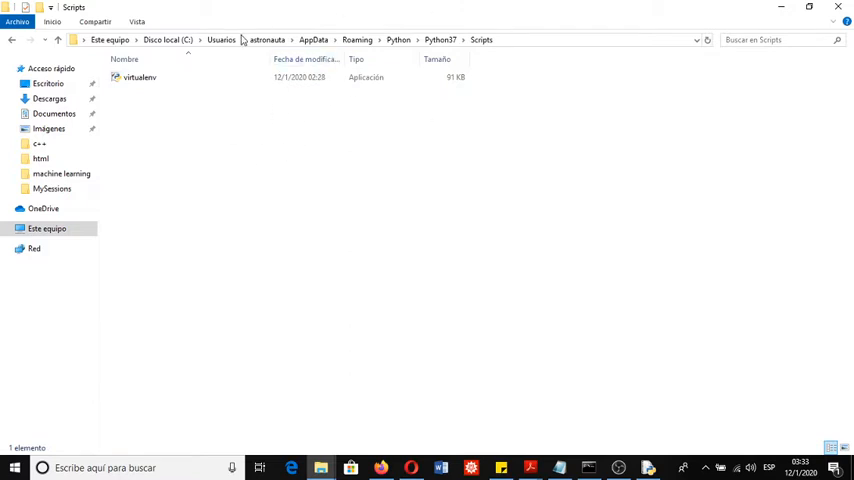
click(140, 84)
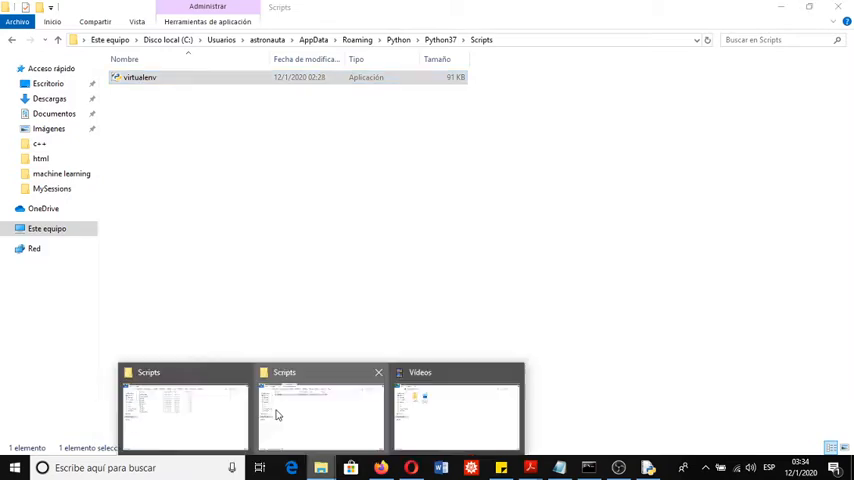
click(304, 418)
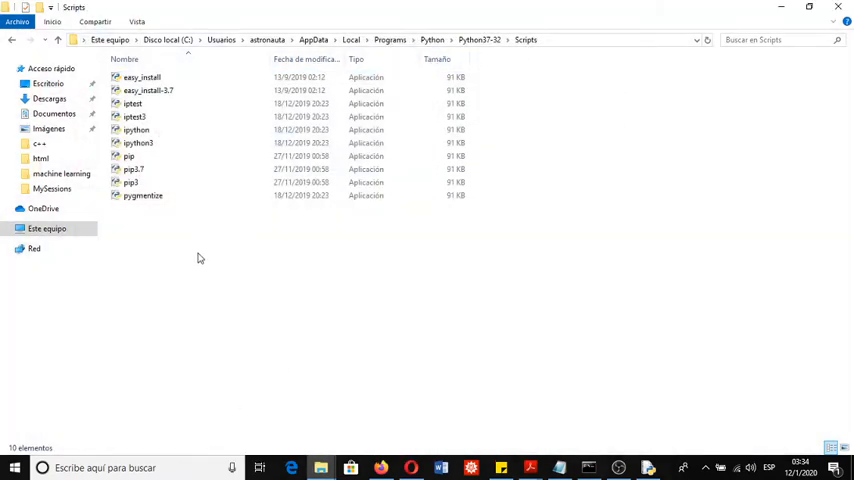
click(140, 208)
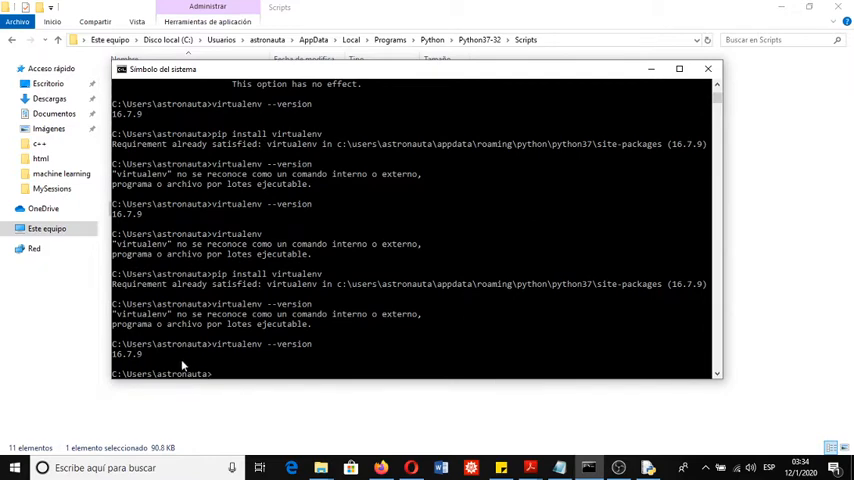
Check the working directory in IDLE with os.getcwd(), confirming the Python37-32 installation
click(708, 70)
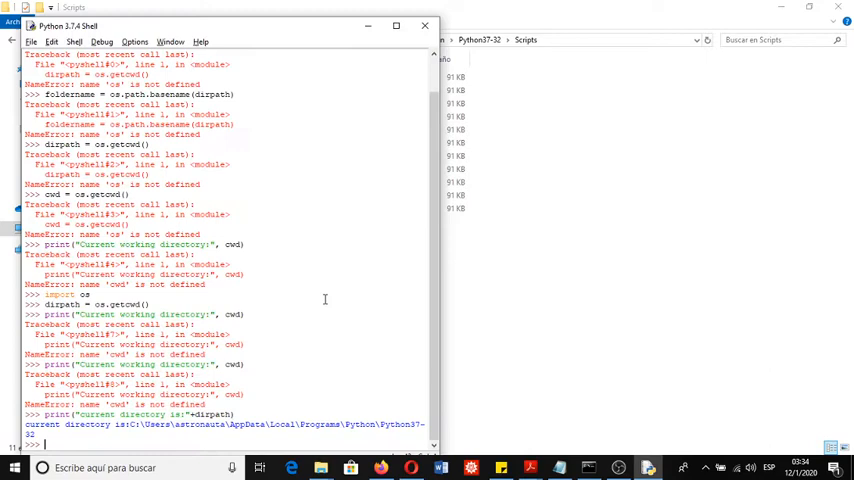
text(imp)
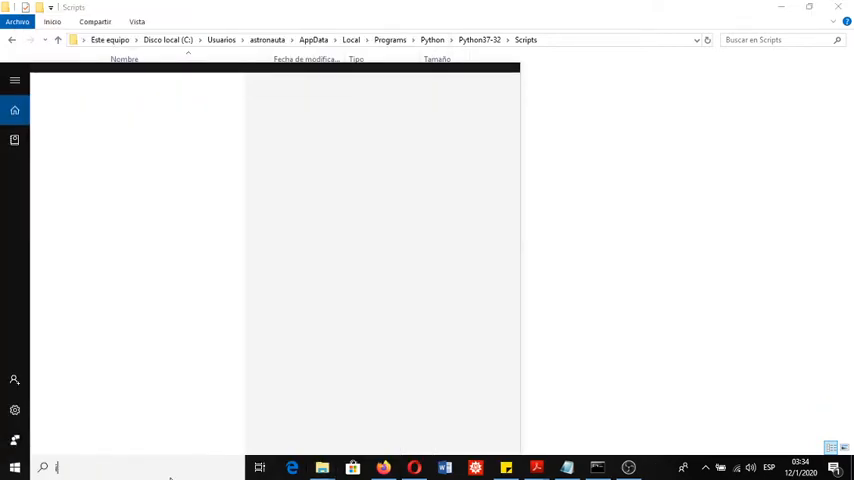
text(idle pyt)
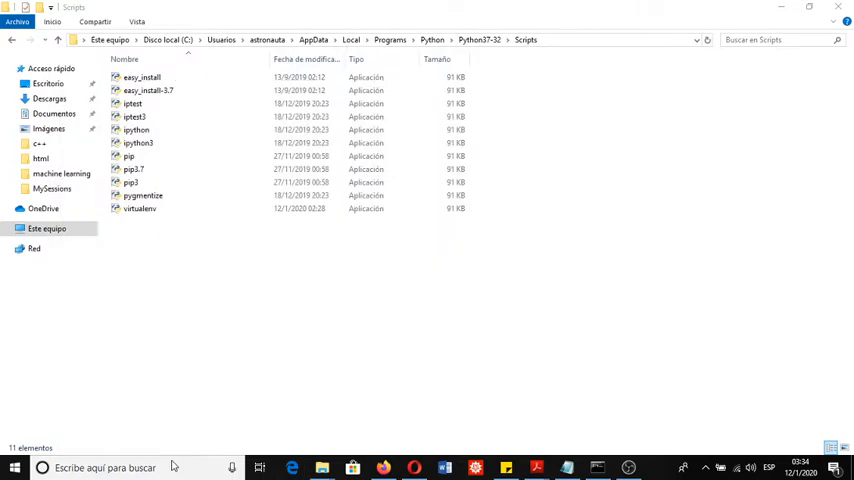
Launch a fresh IDLE, print os.getcwd() and select the Python37-32 path it shows
click(16, 468)
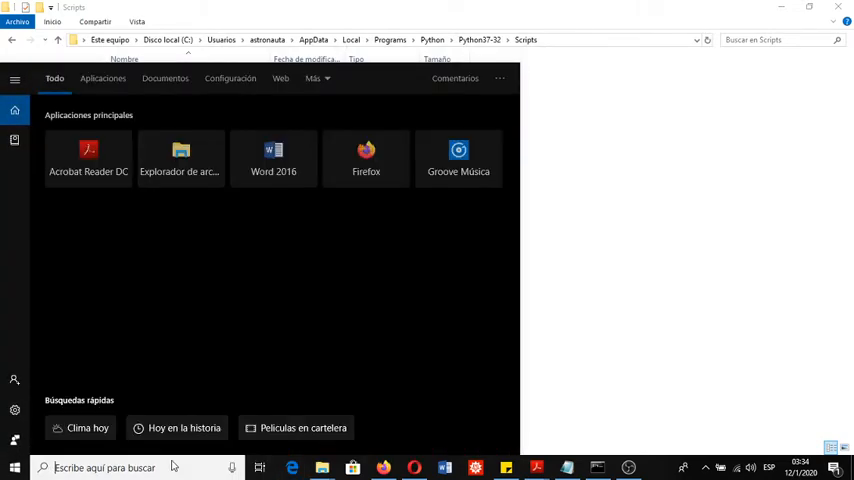
text(idle)
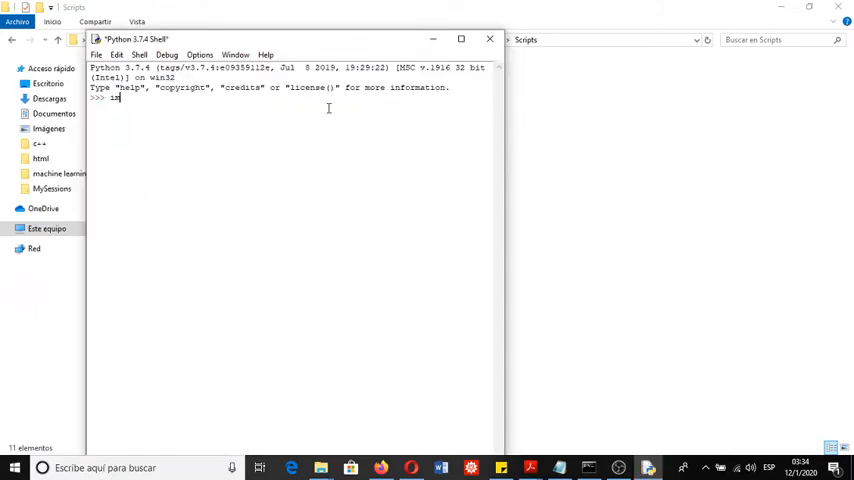
text(mport os)
text(print("current directory is:"+dirpath))
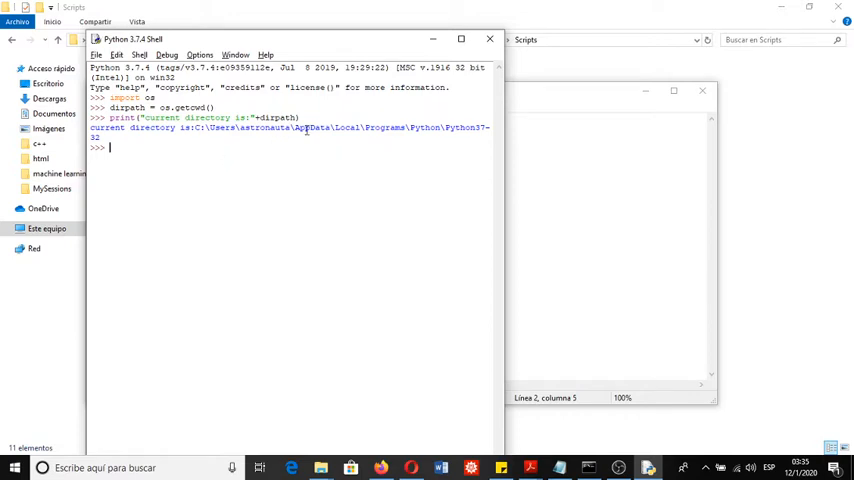
drag(196, 128, 490, 136)
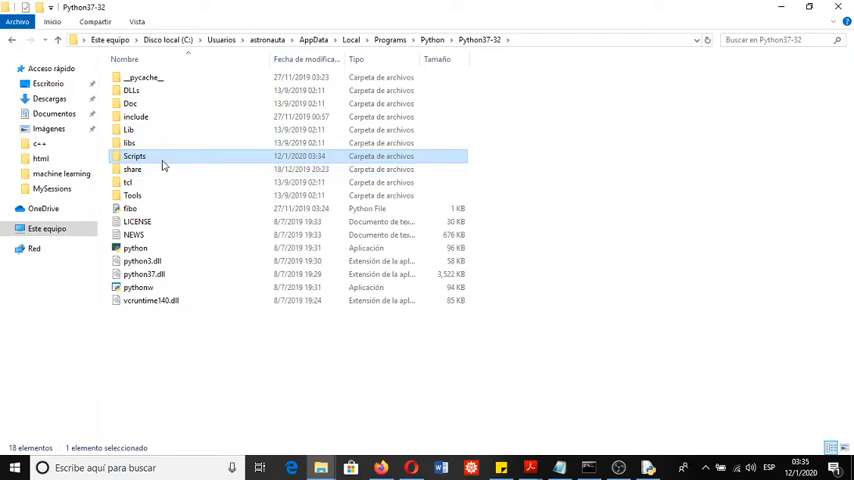
Confirm virtualenv.exe now sits inside Python37-32\Scripts
double_click(136, 156)
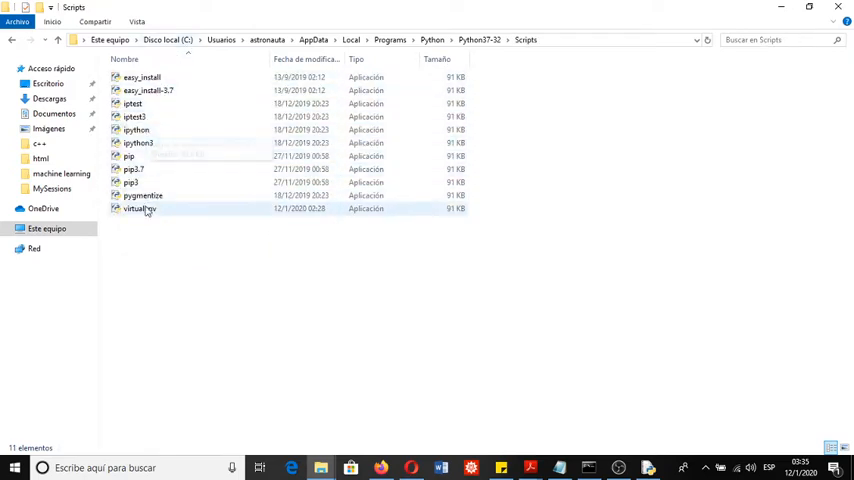
click(140, 208)
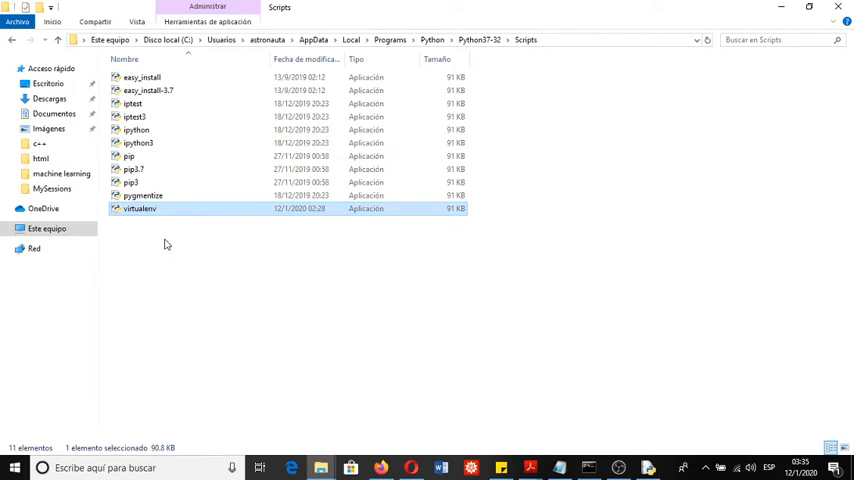
mouse_move(156, 212)
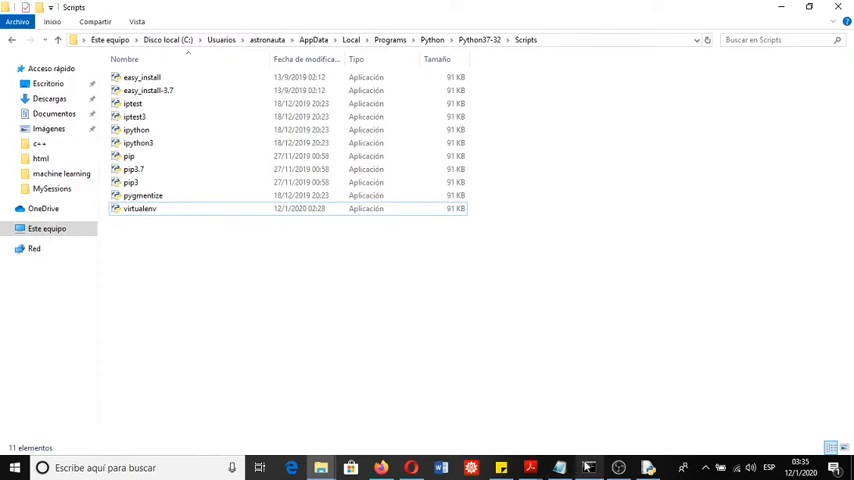
Run 'virtualenv ENV' to create a new environment from the Python37-32 base
click(584, 464)
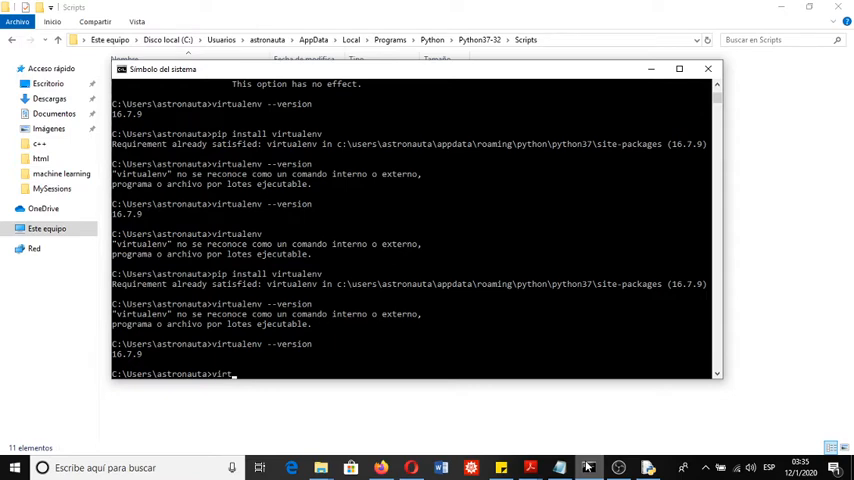
text(ualenv)
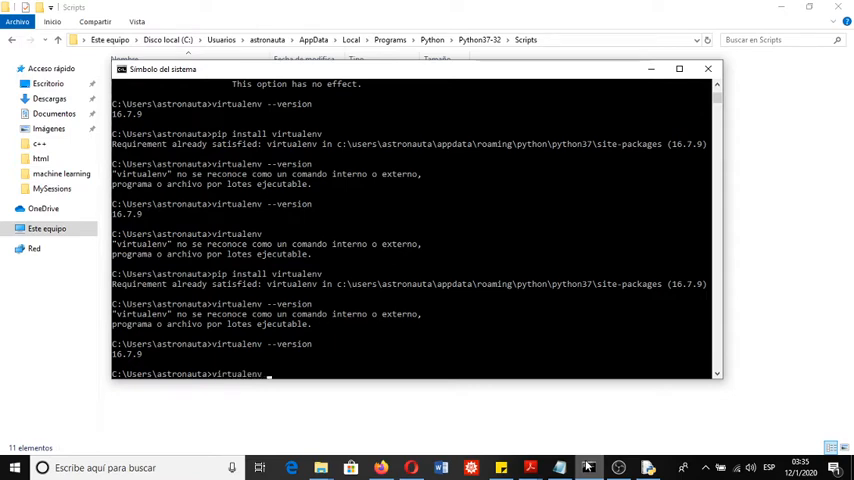
text(ENV)
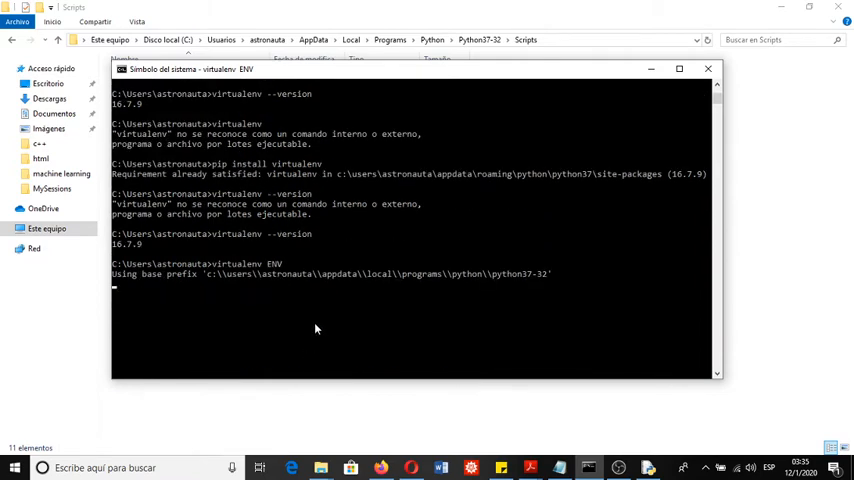
mouse_move(240, 284)
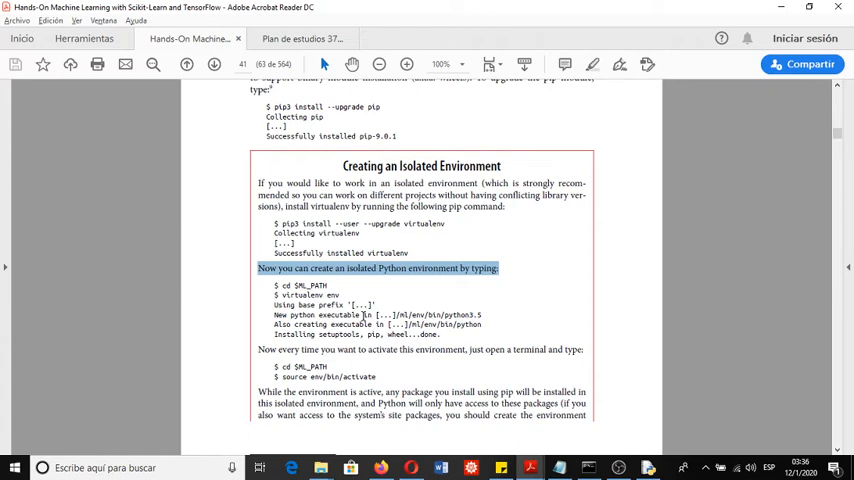
Review the PDF's 'Creating an Isolated Environment' section and watch ENV install setuptools, pip and wheel
scroll(down, 3)
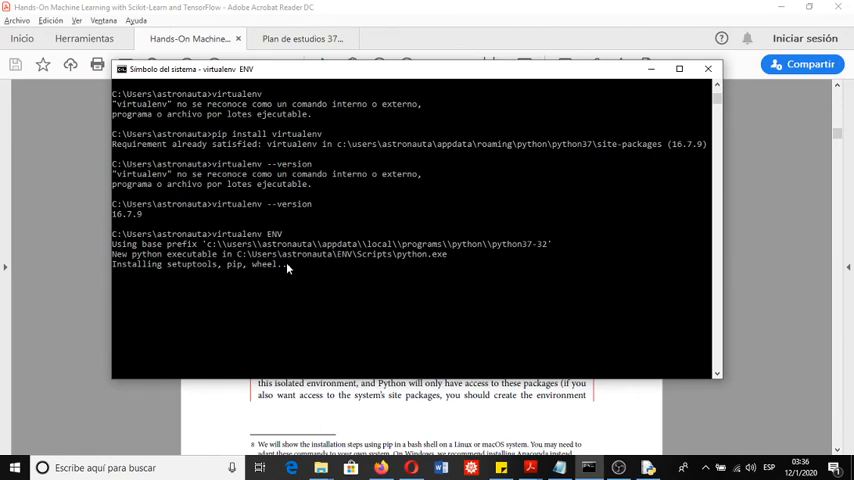
click(708, 70)
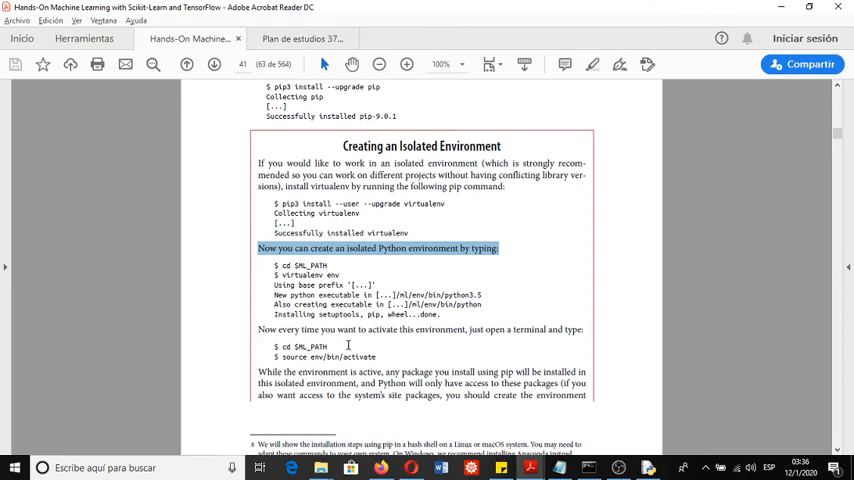
mouse_move(356, 368)
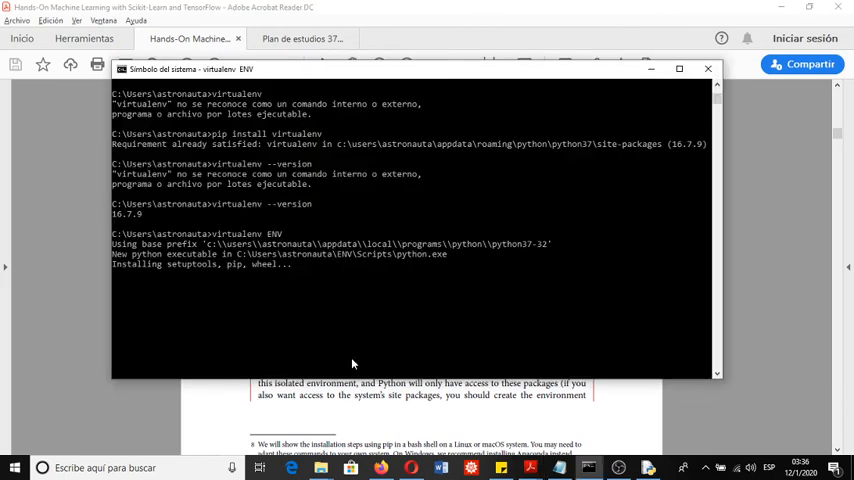
mouse_move(314, 284)
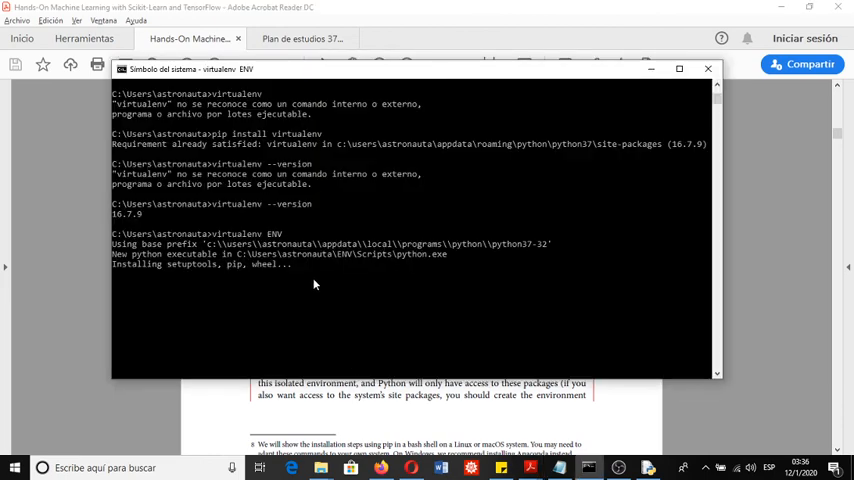